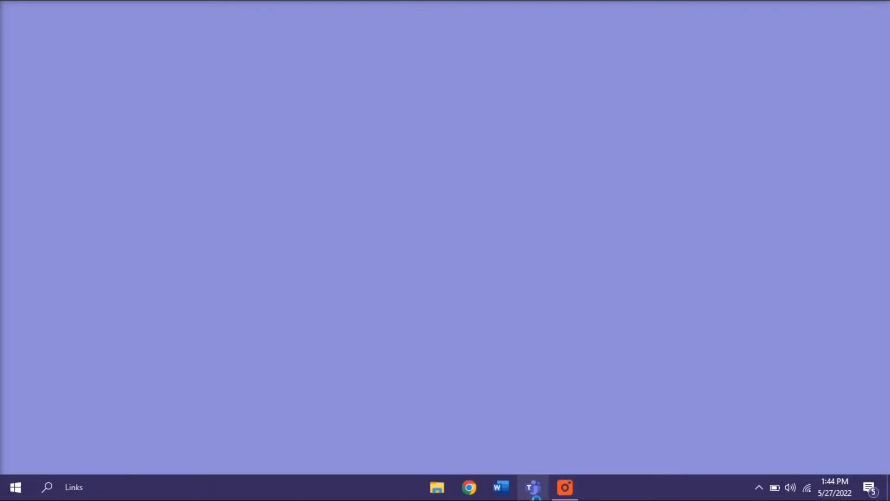
Launch Teams from the taskbar, let it load, then quit it from the system tray icon
left_click(533, 487)
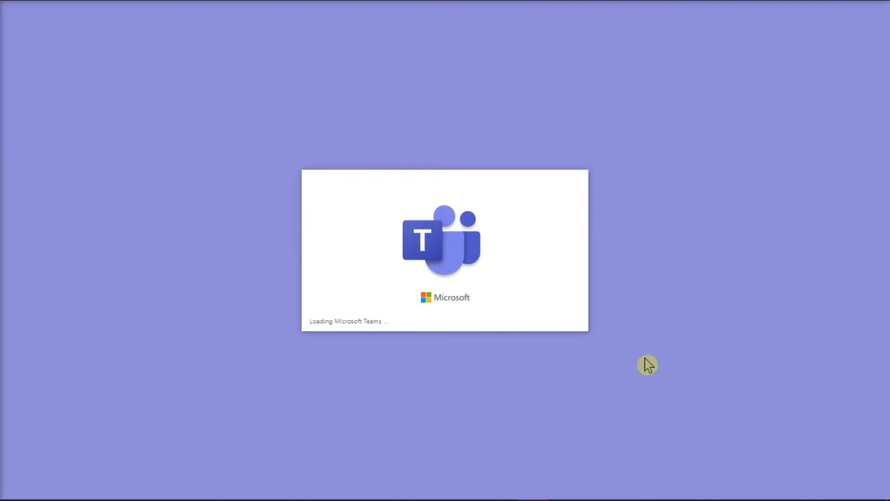
mouse_move(695, 328)
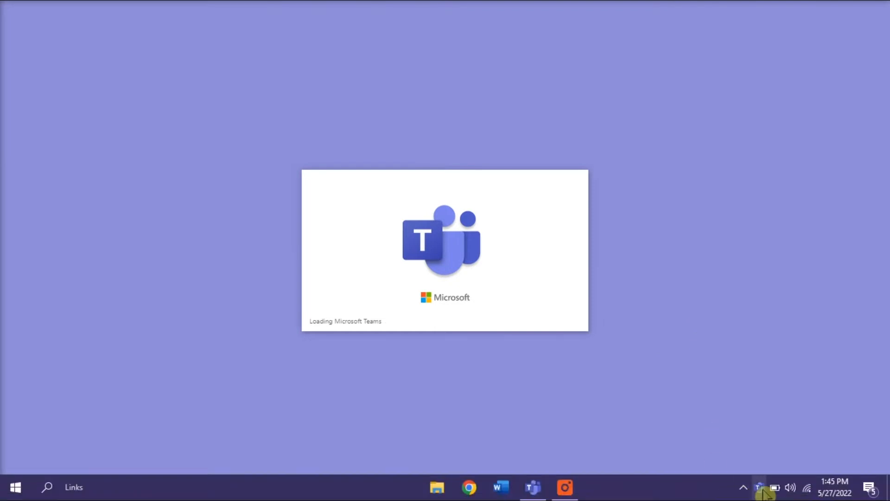
right_click(759, 487)
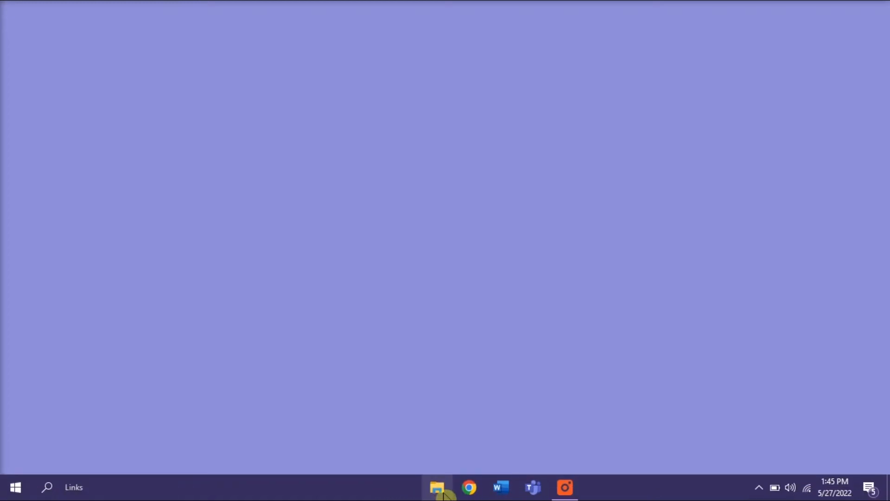
Navigate File Explorer to %appdata%\Microsoft\Teams via the address bar
left_click(437, 487)
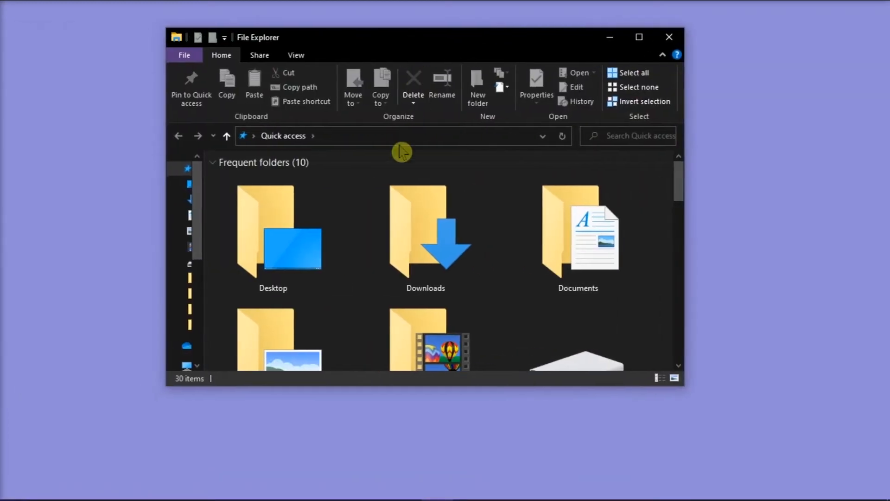
left_click(399, 136)
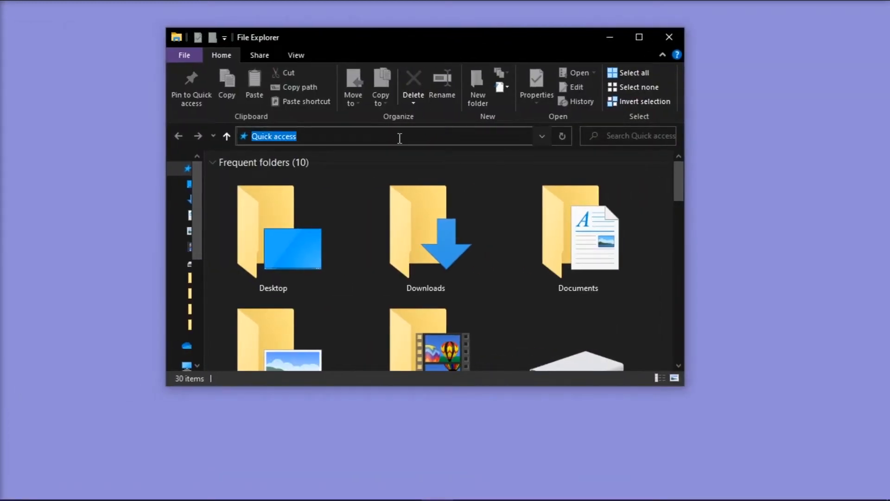
type("%appdata%")
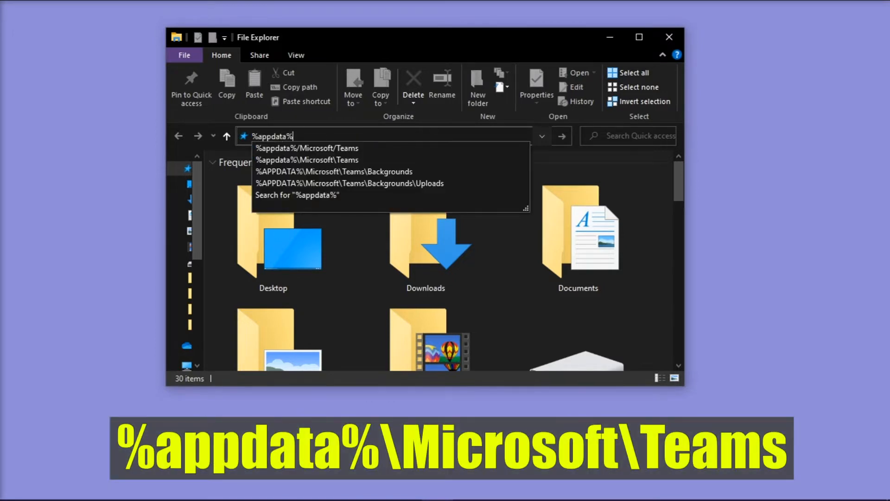
type("\\Microsoft\\")
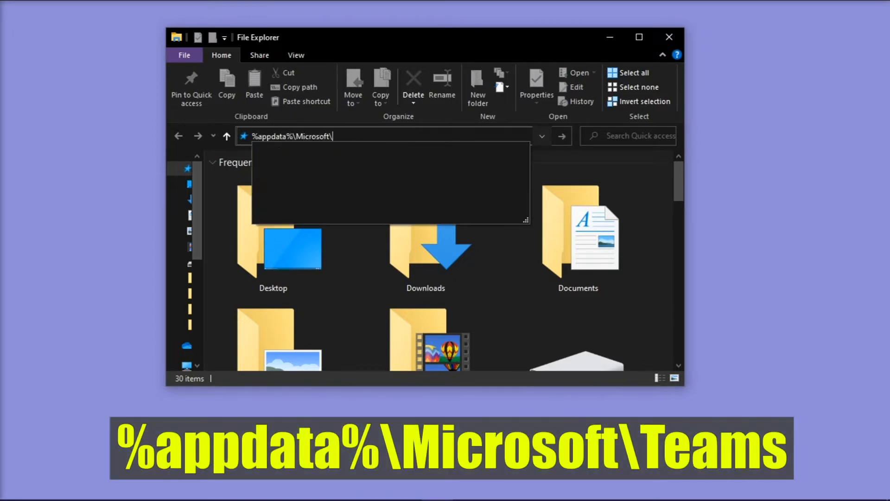
key("Enter")
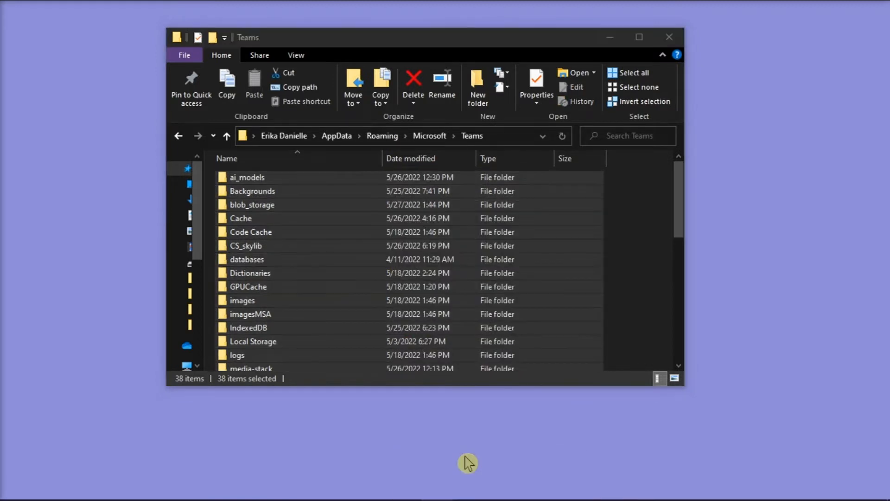
Delete all 38 folders in the Teams AppData folder and relaunch Teams from the taskbar
left_click(412, 83)
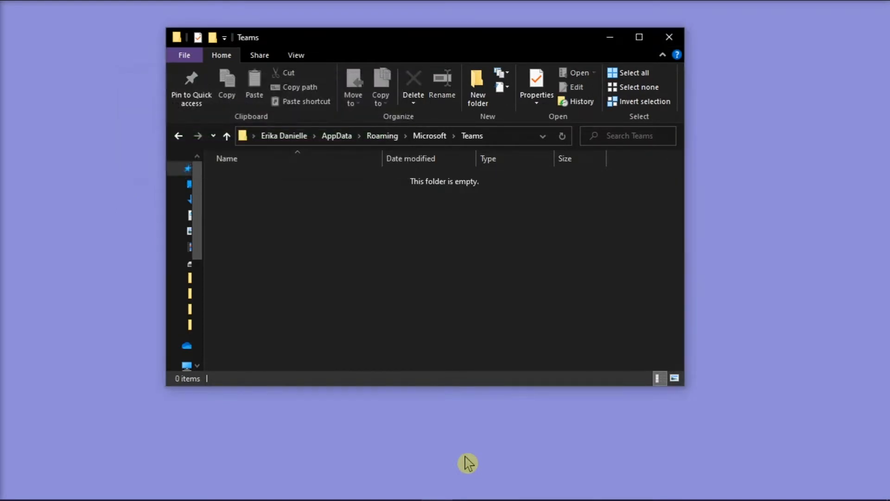
mouse_move(476, 465)
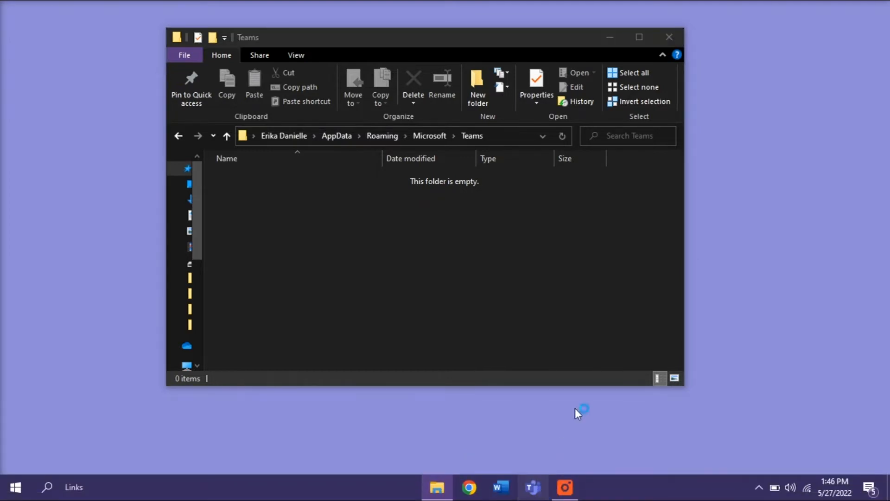
left_click(532, 487)
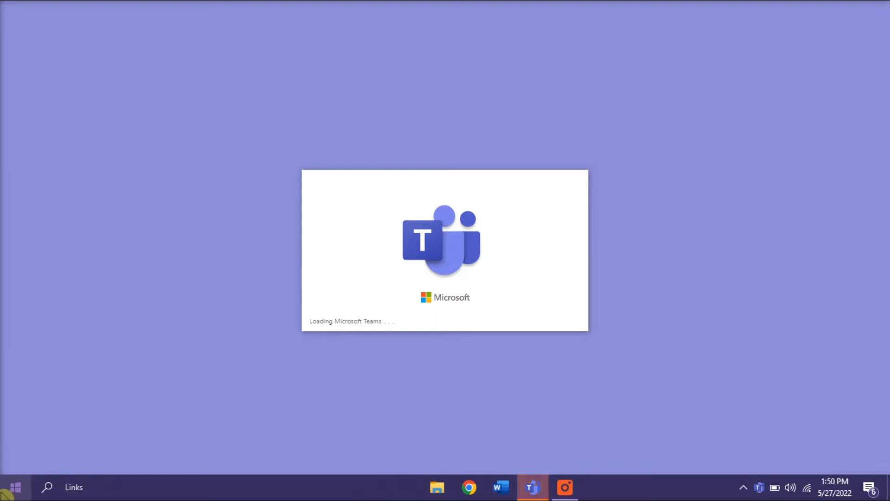
In Apps & features, bring up Modify options for Office LTSC Professional Plus 2021
right_click(14, 487)
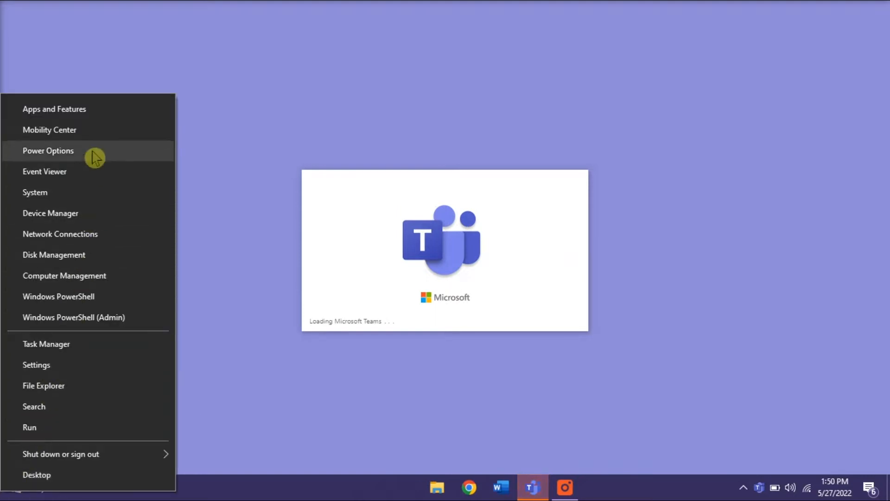
left_click(54, 109)
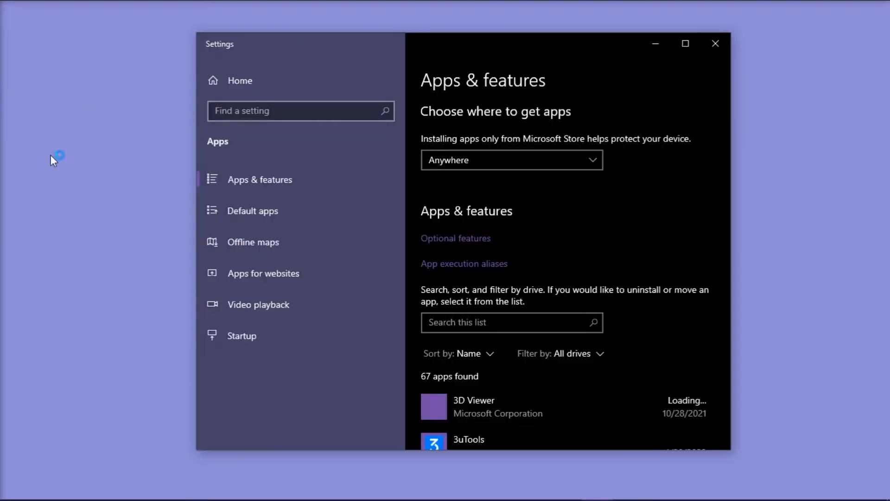
scroll("down", 3)
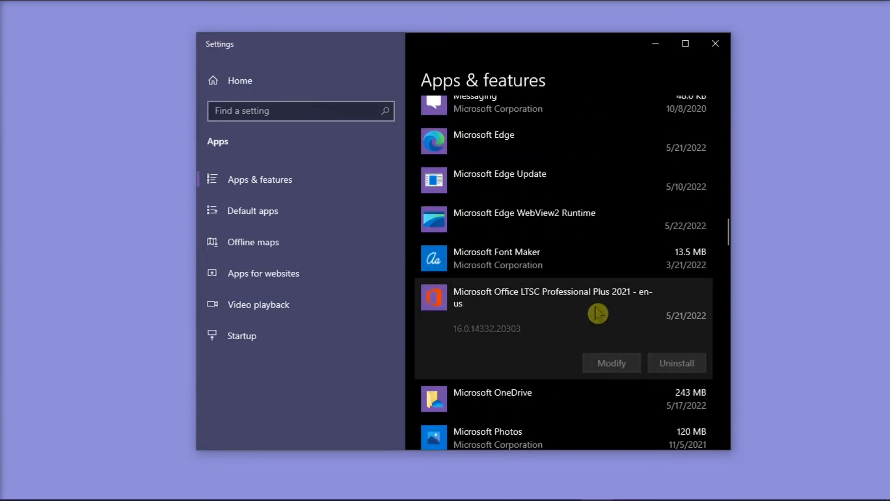
left_click(611, 363)
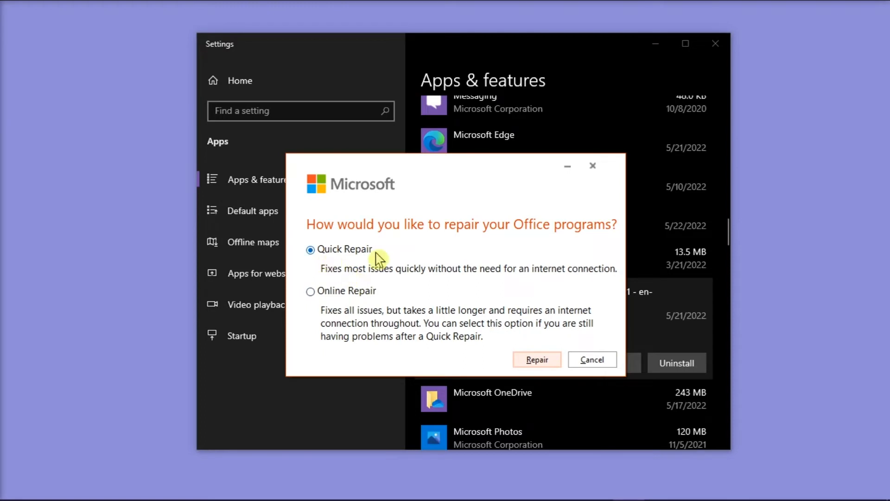
mouse_move(352, 259)
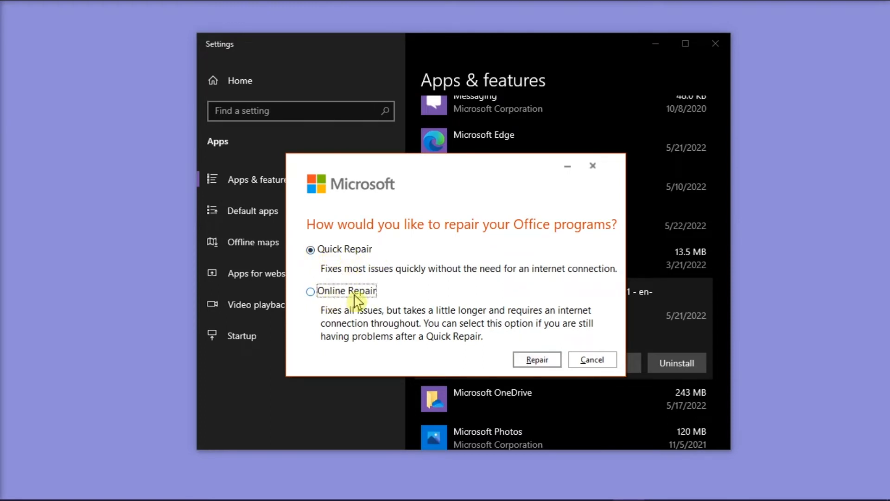
Choose Online Repair for Office and start the repair
left_click(311, 292)
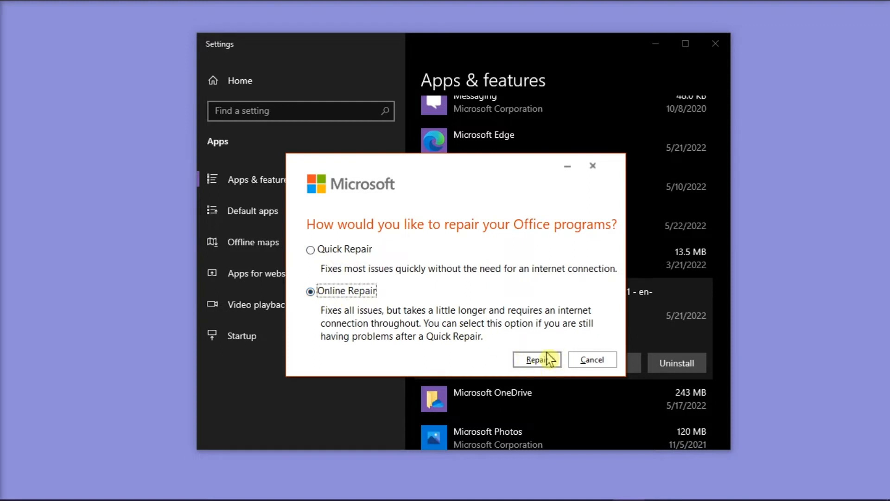
left_click(537, 360)
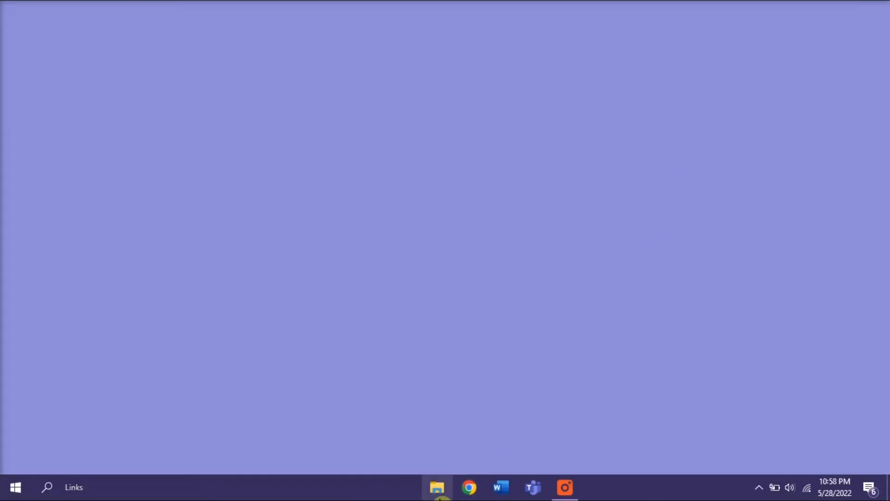
Navigate File Explorer to %LocalAppData%\Microsoft\Teams via the address bar
left_click(437, 487)
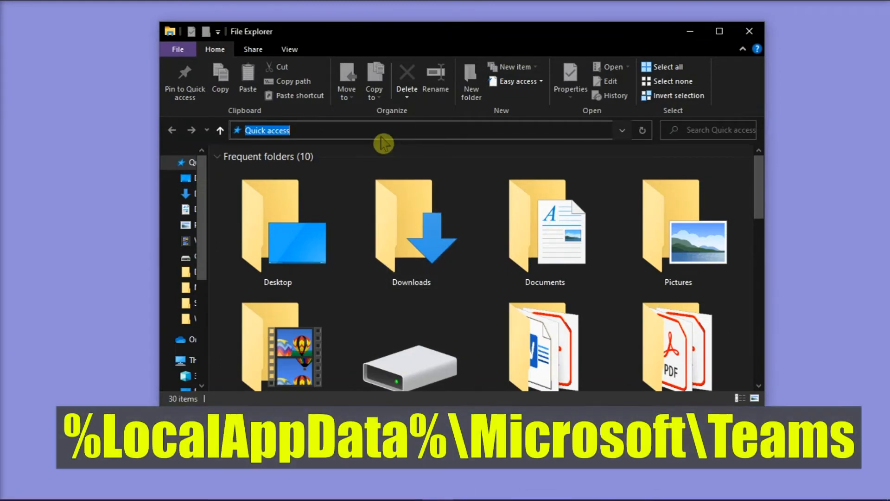
type("%LocalAppData%\\Microsoft\\Teams")
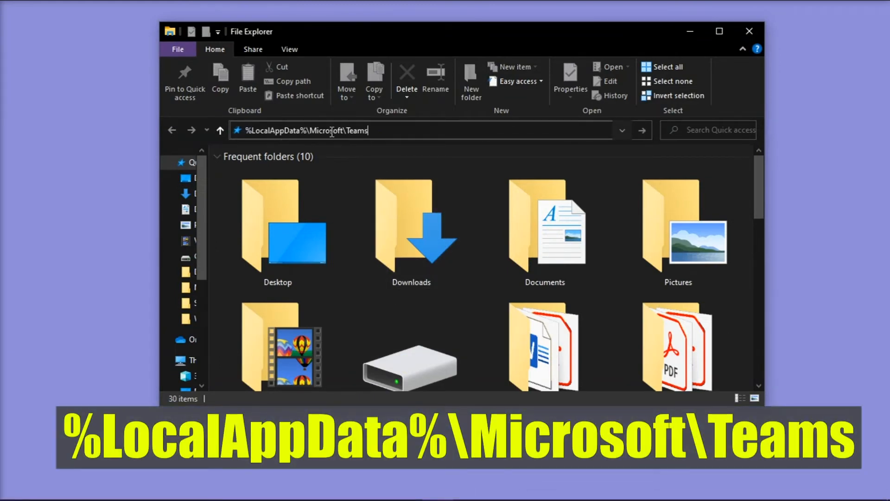
key("Enter")
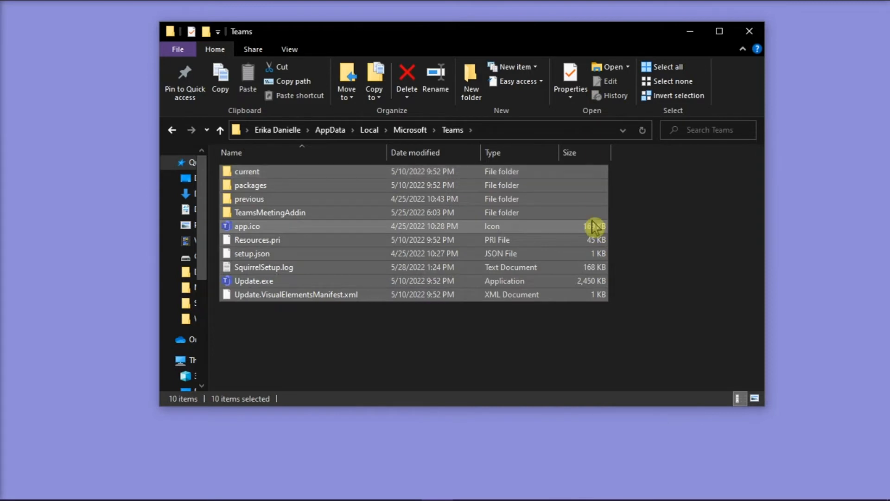
right_click(594, 227)
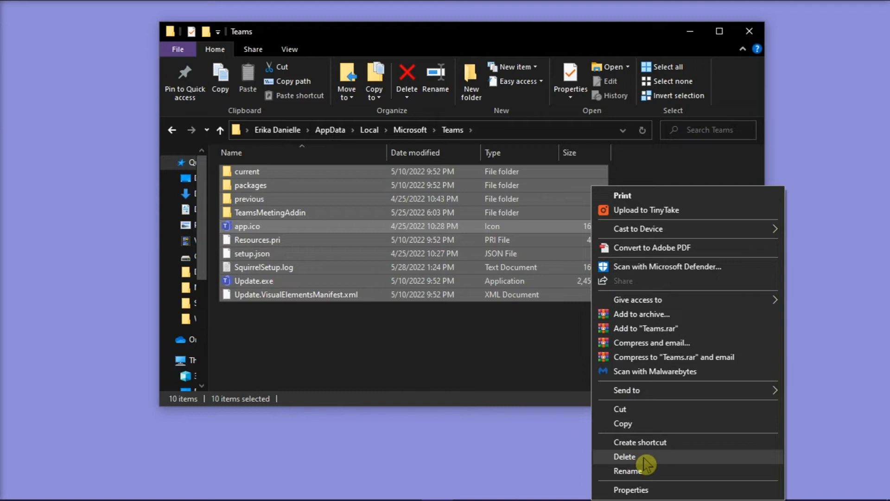
mouse_move(451, 247)
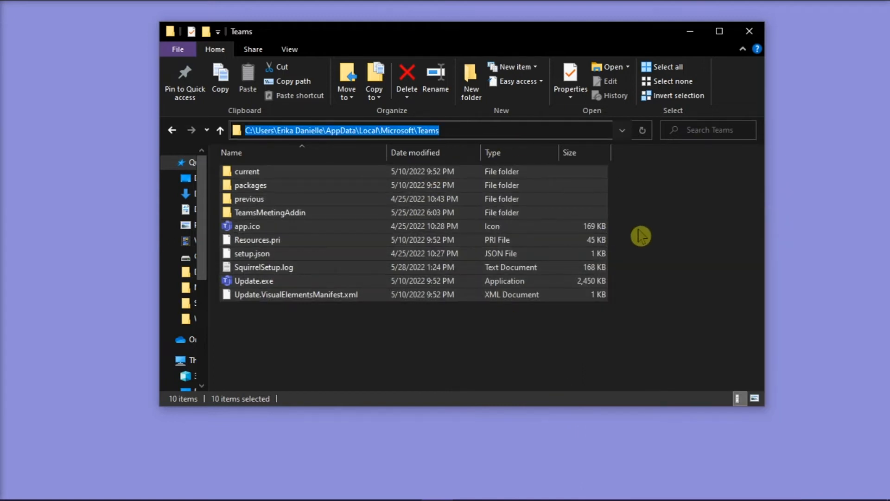
Go to %LocalAppData%\SquirrelTemp and delete its two files
type("%")
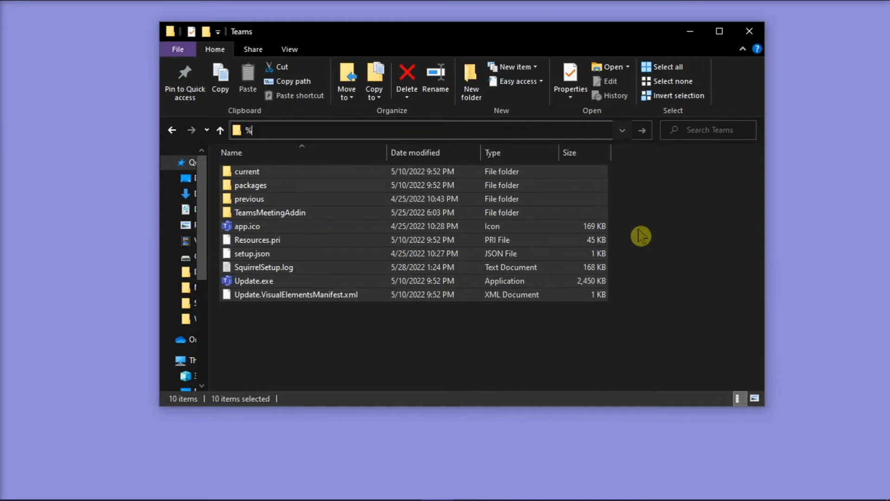
type("LocalApp")
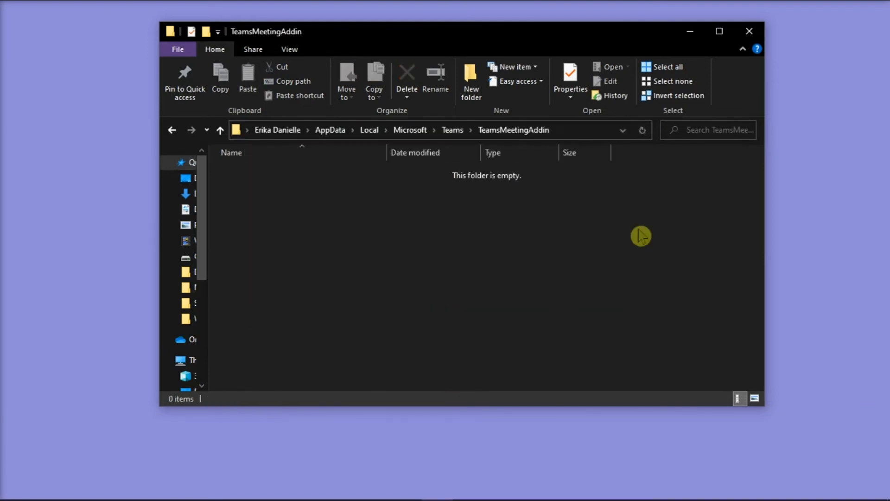
mouse_move(469, 256)
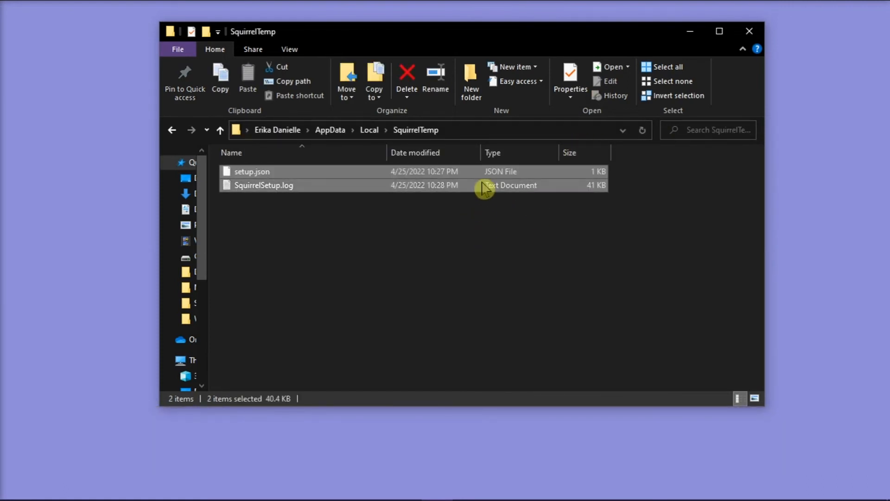
right_click(485, 187)
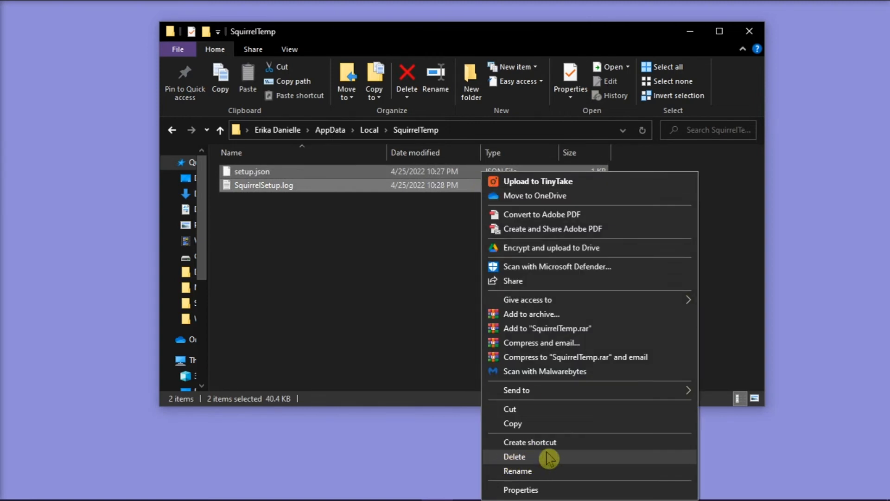
mouse_move(662, 426)
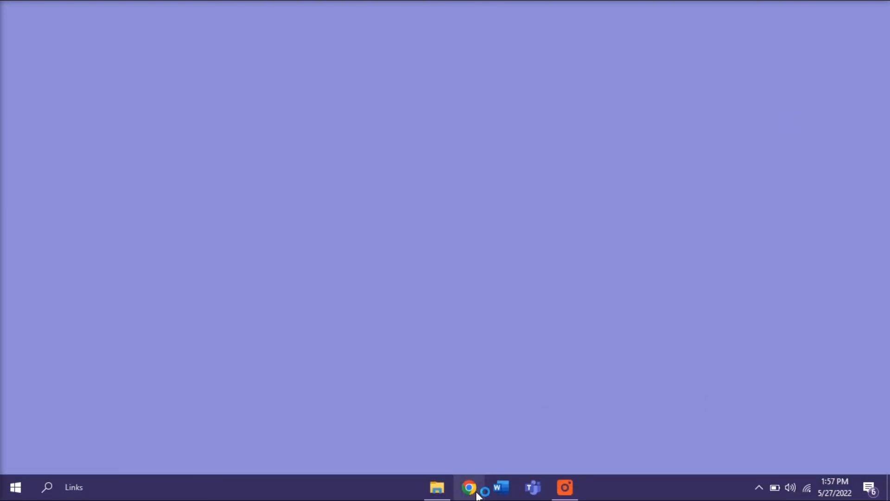
In Chrome, search 'microsoft teams download' and download the Teams desktop installer from microsoft.com
left_click(468, 487)
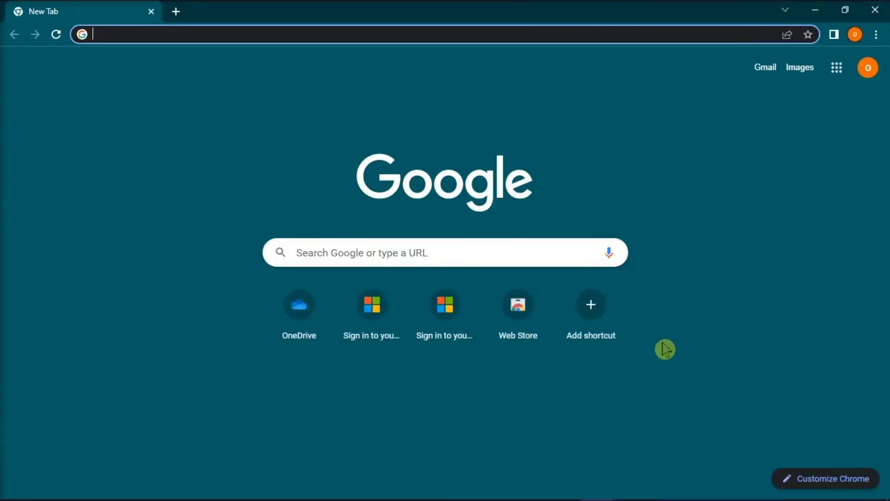
type("microsoft teams download")
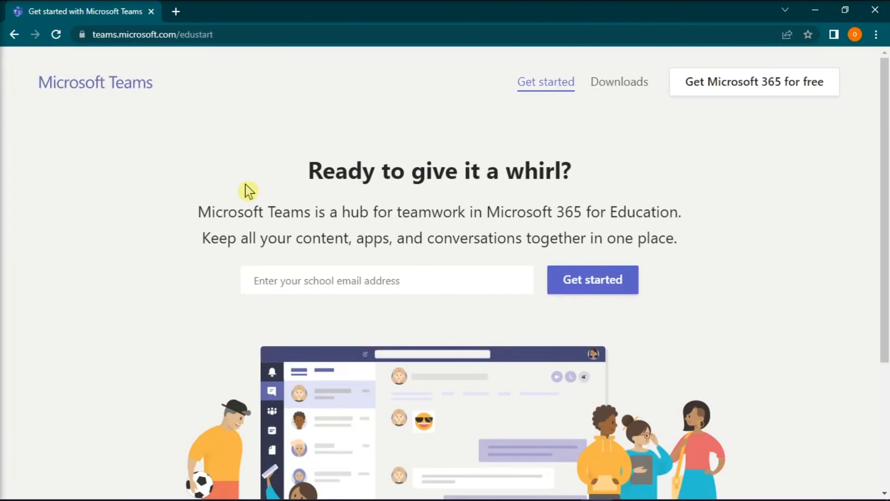
left_click(620, 82)
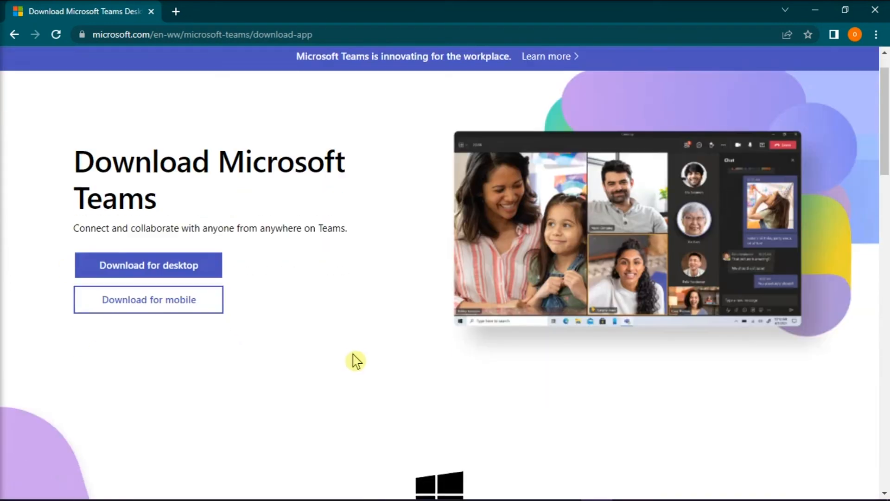
left_click(148, 264)
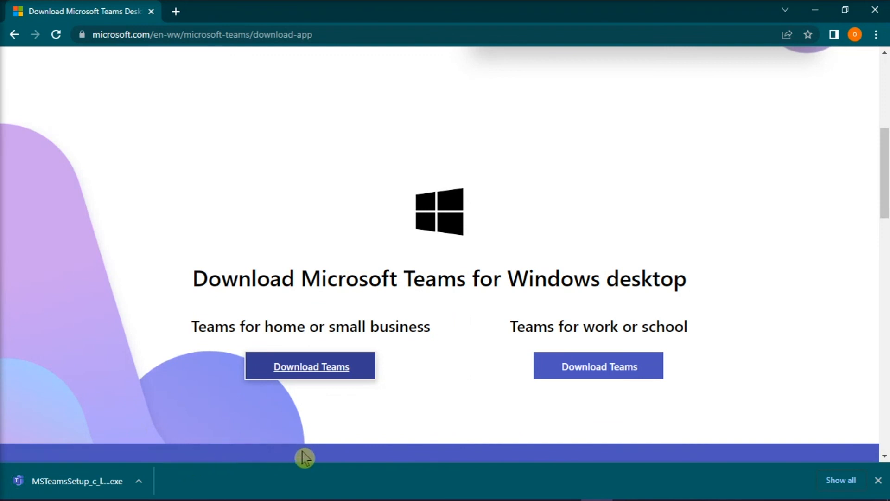
mouse_move(760, 350)
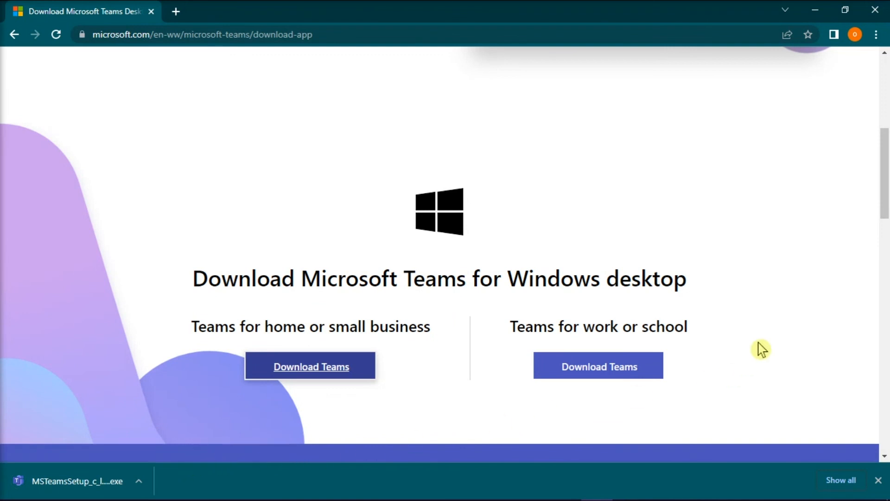